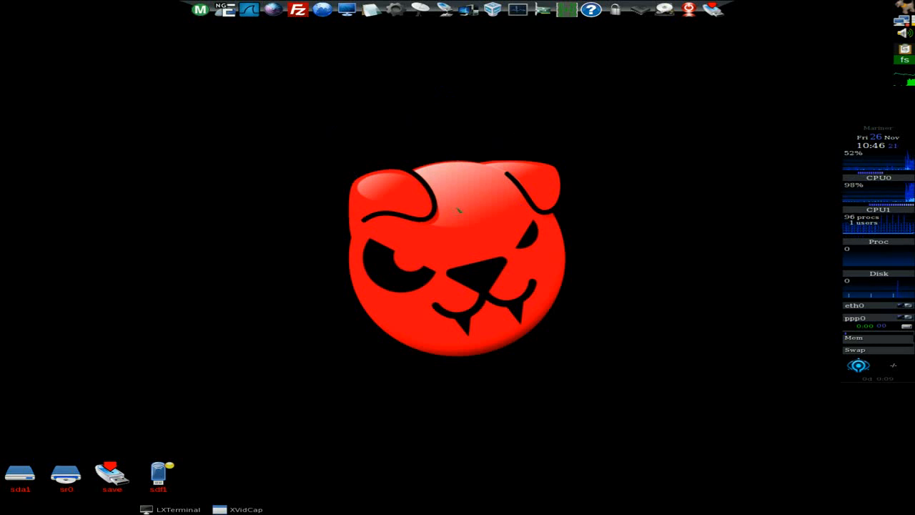
{"action": "mouse_move", "coordinate": [578, 354]}
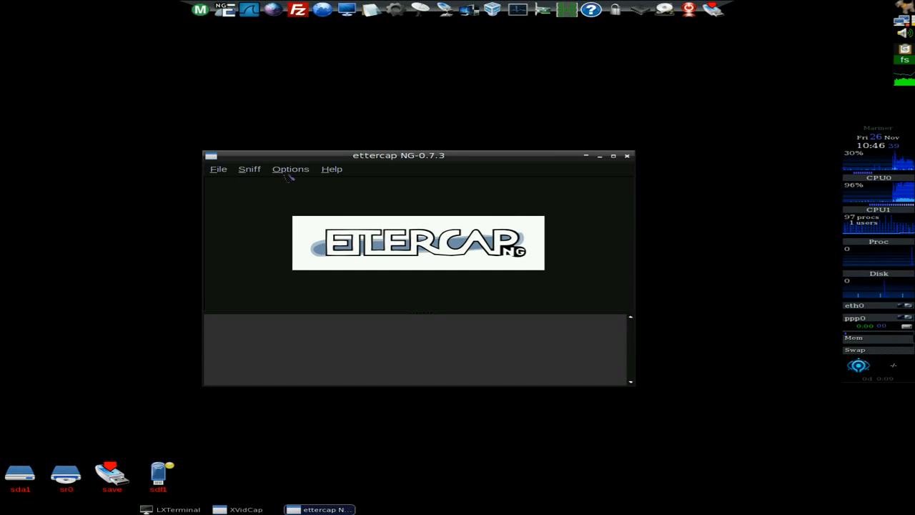
- Show ettercap's File commands and exit the sniffer back to the desktop
{"action": "left_click", "coordinate": [218, 169]}
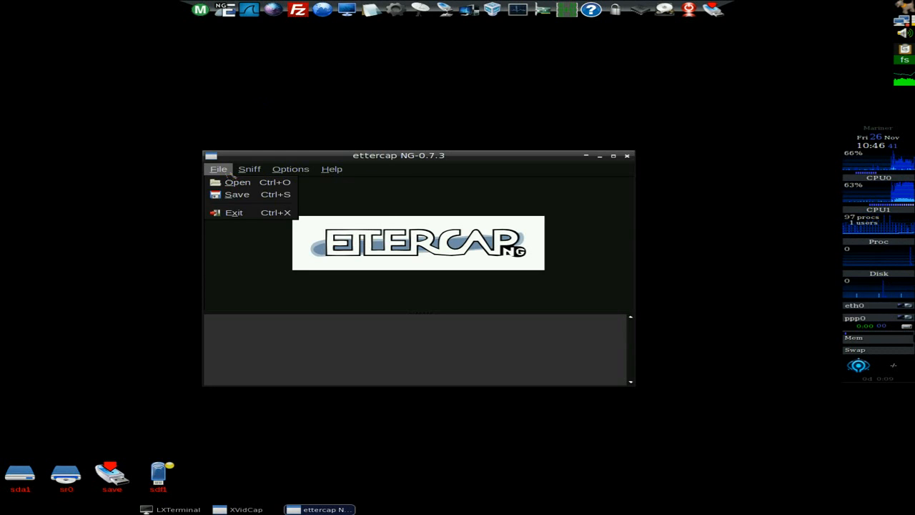
{"action": "left_click", "coordinate": [332, 169]}
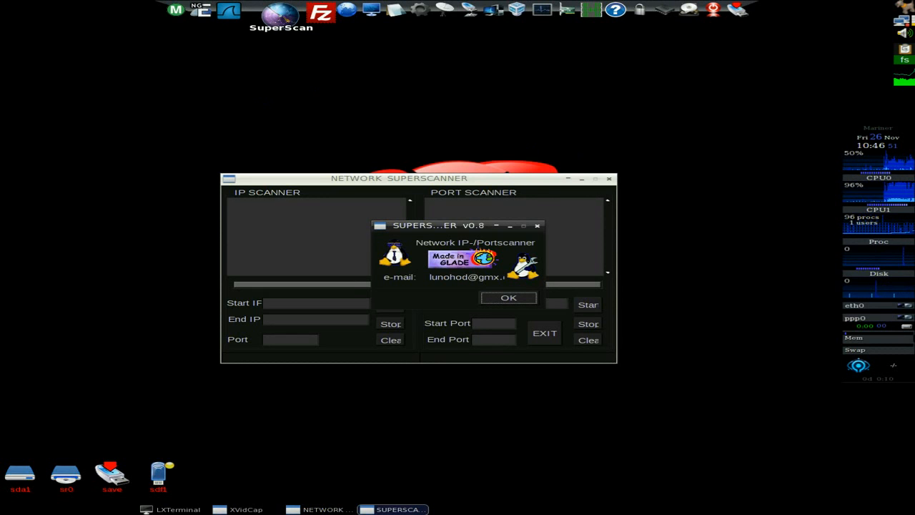
- Dismiss the SuperScanner about box and close the empty IP/port scanner window
{"action": "left_click", "coordinate": [508, 297]}
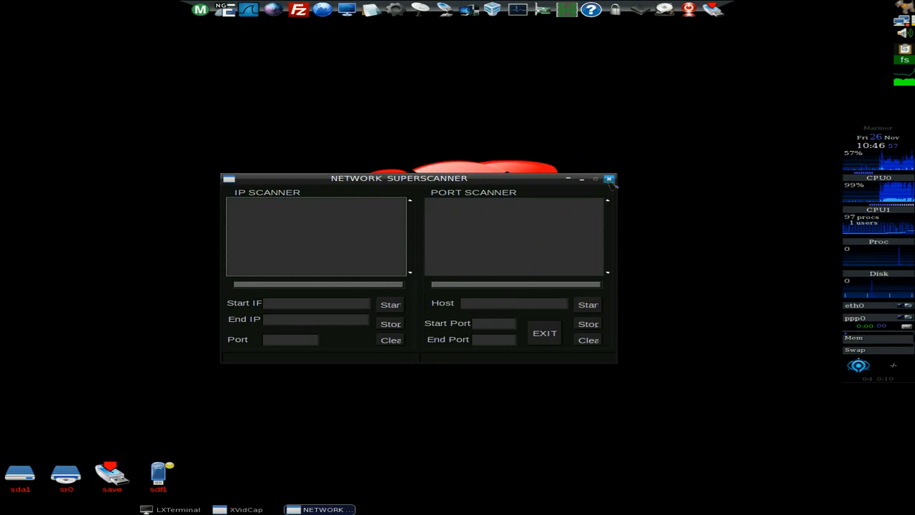
{"action": "left_click", "coordinate": [610, 179]}
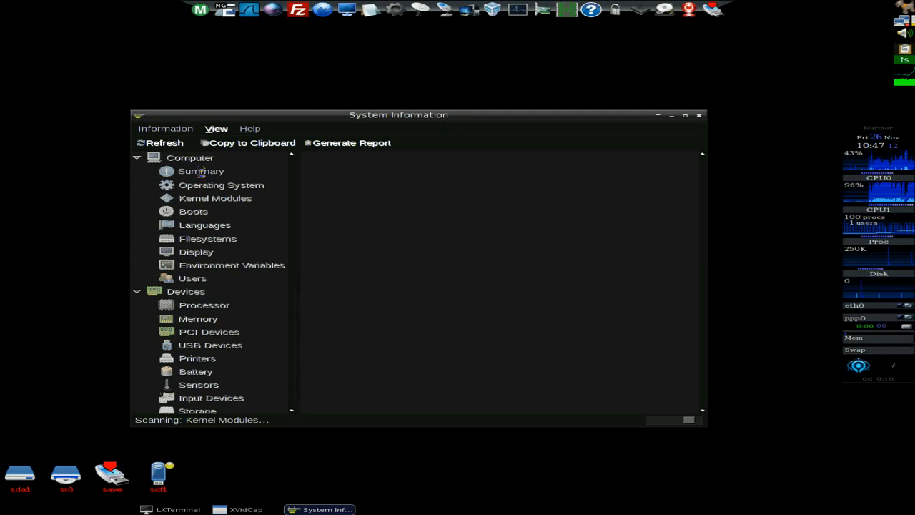
- Review the computer summary, operating system and processor detail pages
{"action": "left_click", "coordinate": [201, 172]}
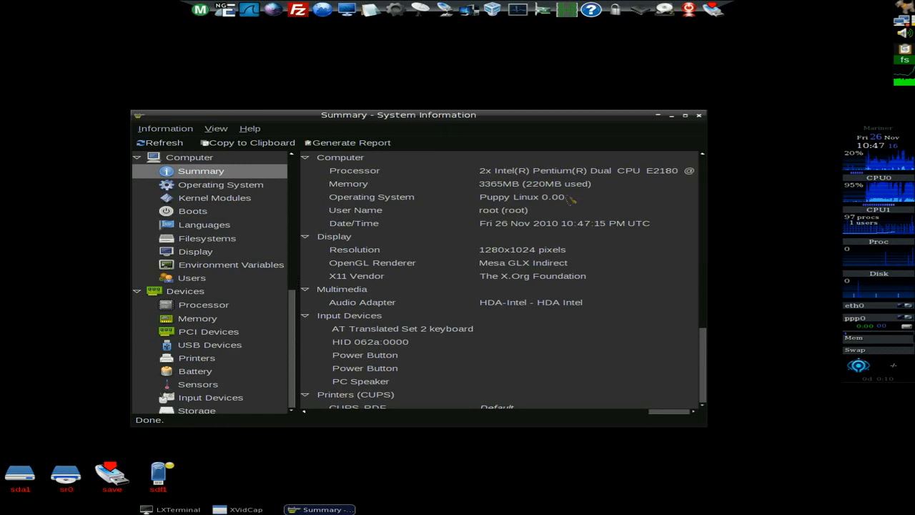
{"action": "scroll", "scroll_direction": "down", "scroll_amount": 3}
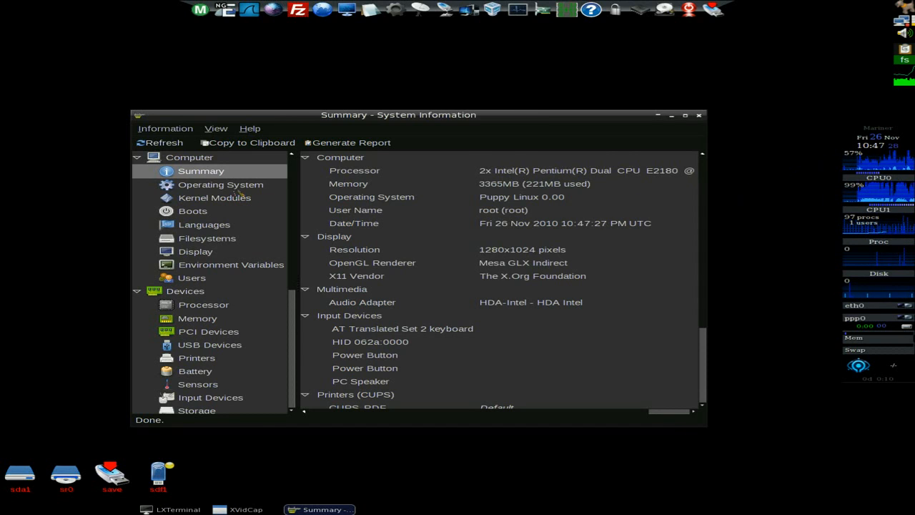
{"action": "left_click", "coordinate": [220, 185]}
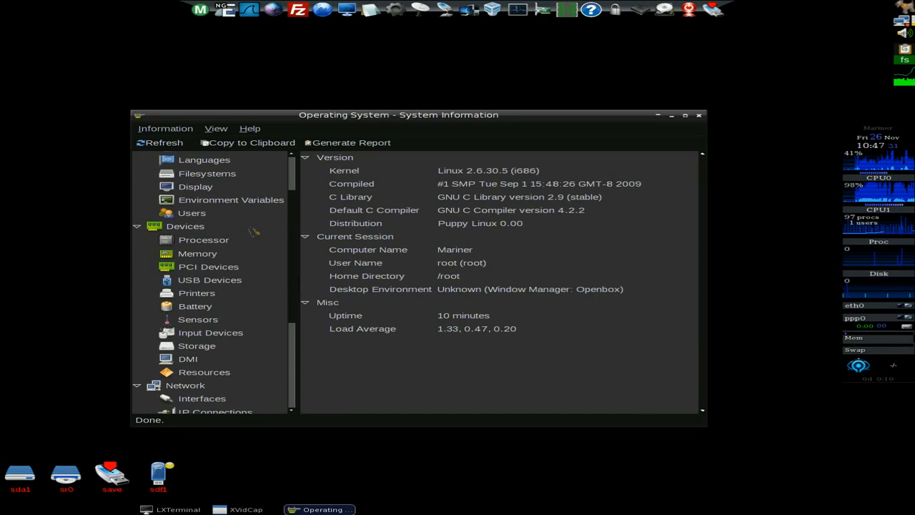
{"action": "left_click", "coordinate": [203, 241]}
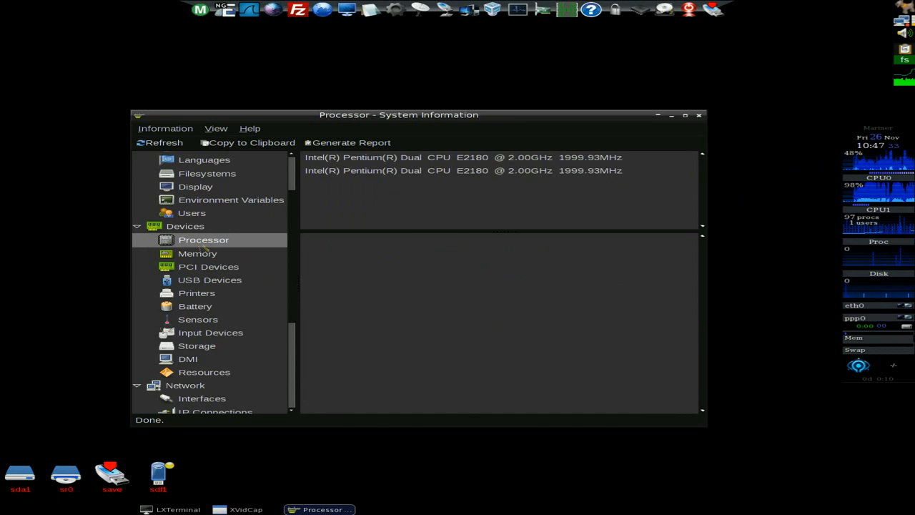
- Review memory usage and connected USB devices, scrolling toward network and benchmark categories
{"action": "left_click", "coordinate": [197, 253]}
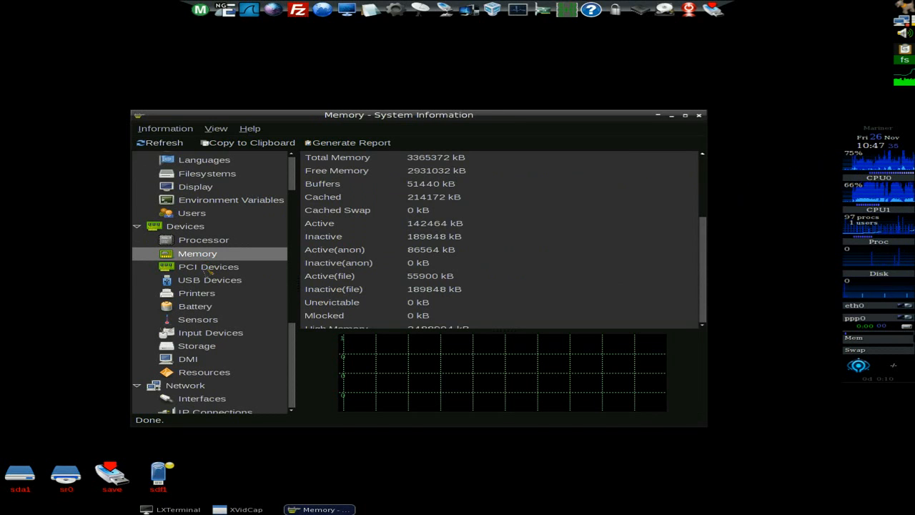
{"action": "left_click", "coordinate": [209, 279]}
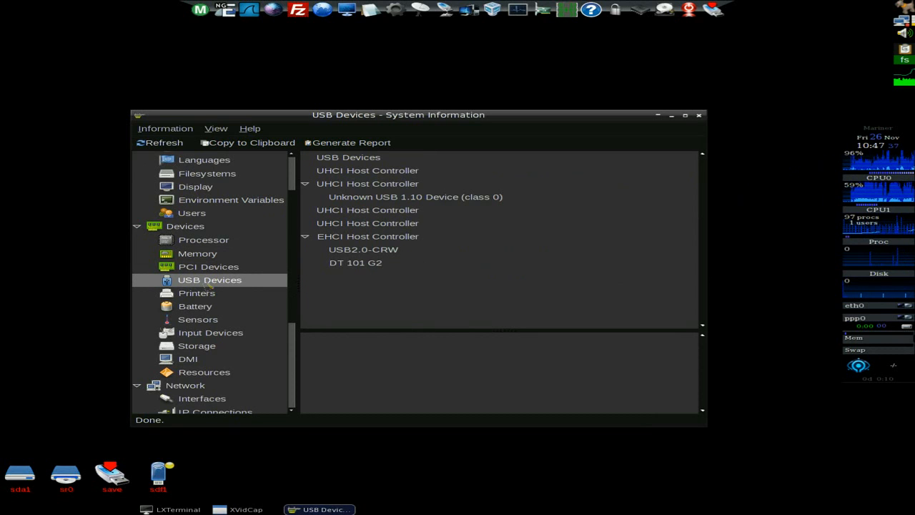
{"action": "scroll", "scroll_direction": "down", "scroll_amount": 3}
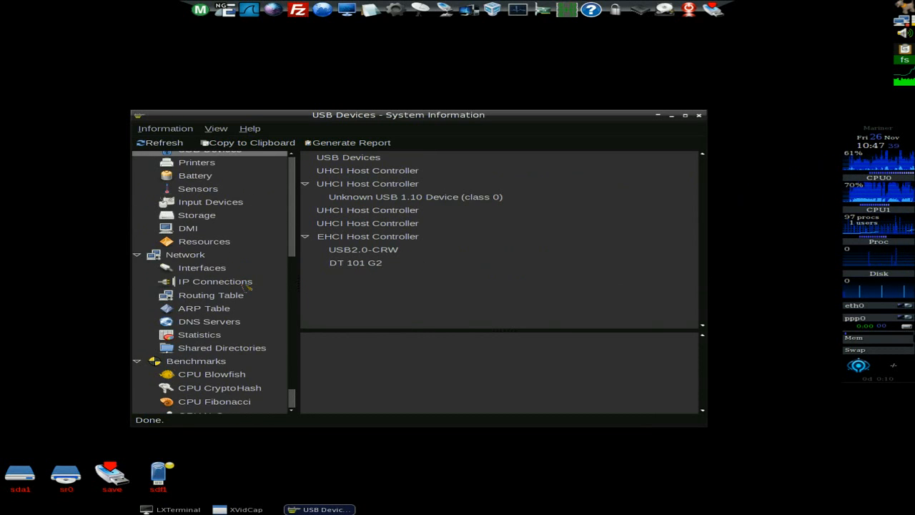
{"action": "scroll", "scroll_direction": "down", "scroll_amount": 3}
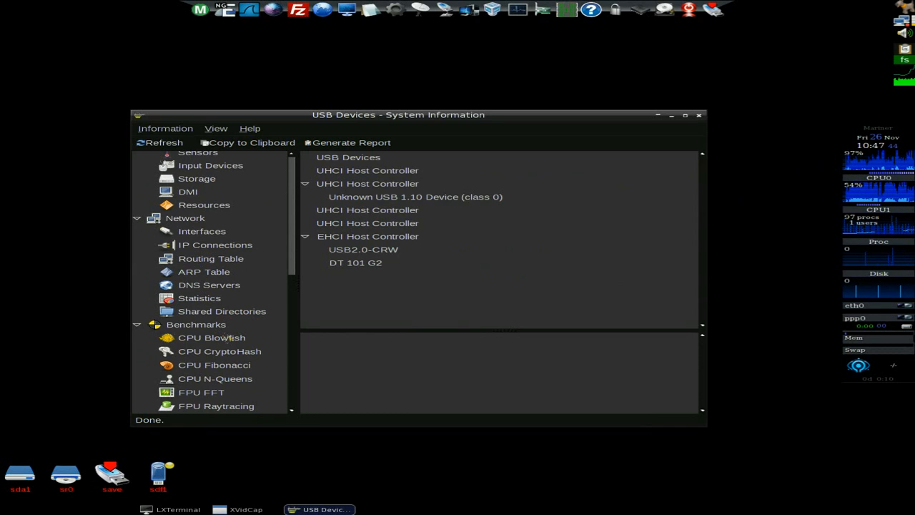
{"action": "mouse_move", "coordinate": [594, 206]}
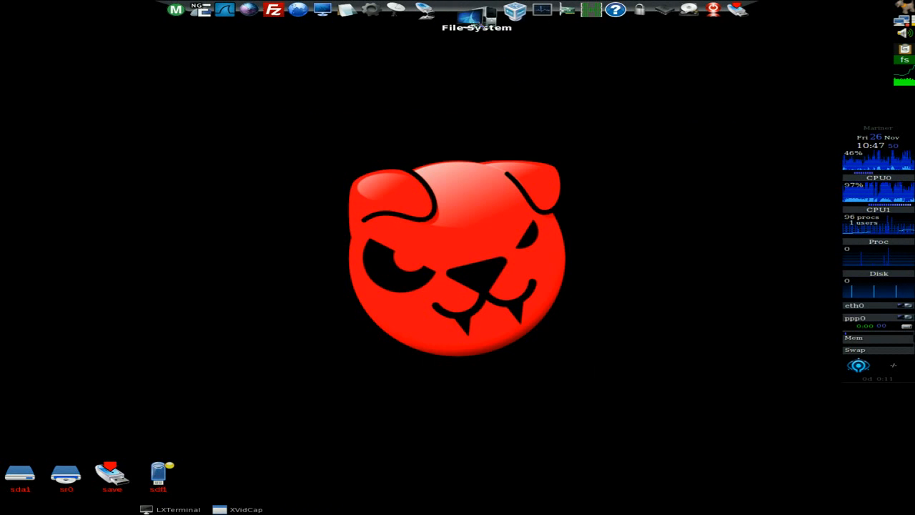
- Show the root file system's 27 folders in ROX-Filer and close it
{"action": "left_click", "coordinate": [477, 10]}
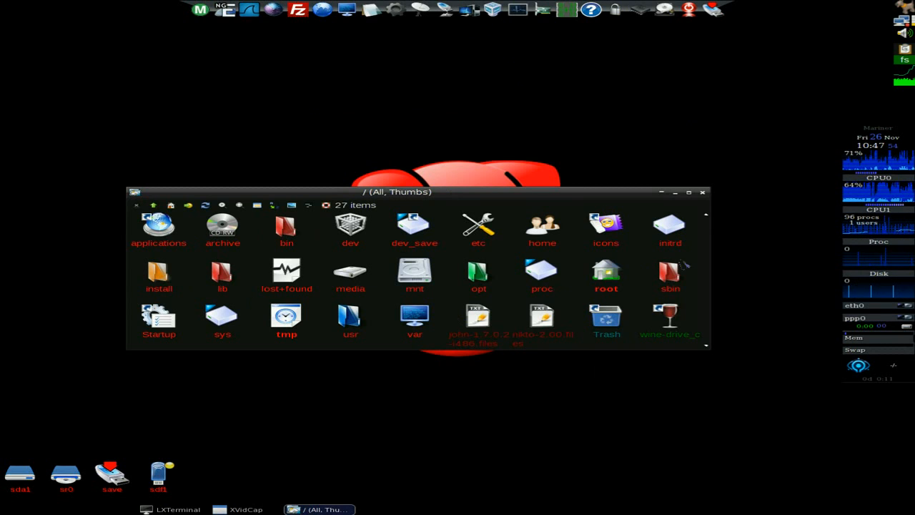
{"action": "left_click", "coordinate": [702, 192]}
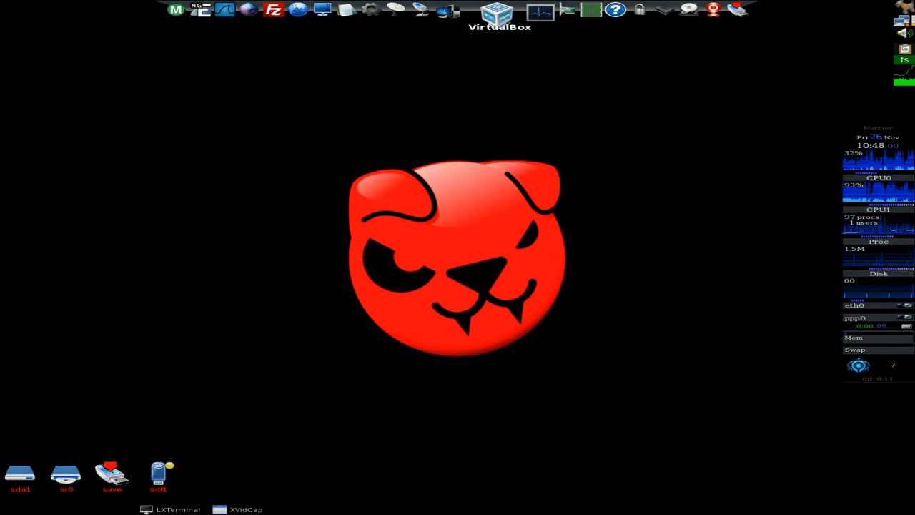
- Launch VirtualBox, cancel registration, view the Help entries and close the empty machine manager
{"action": "left_click", "coordinate": [494, 10]}
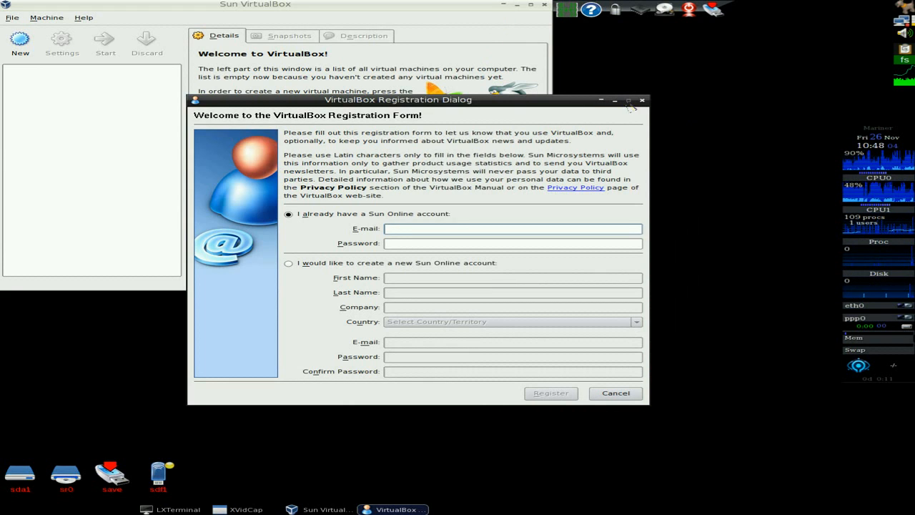
{"action": "left_click", "coordinate": [615, 392]}
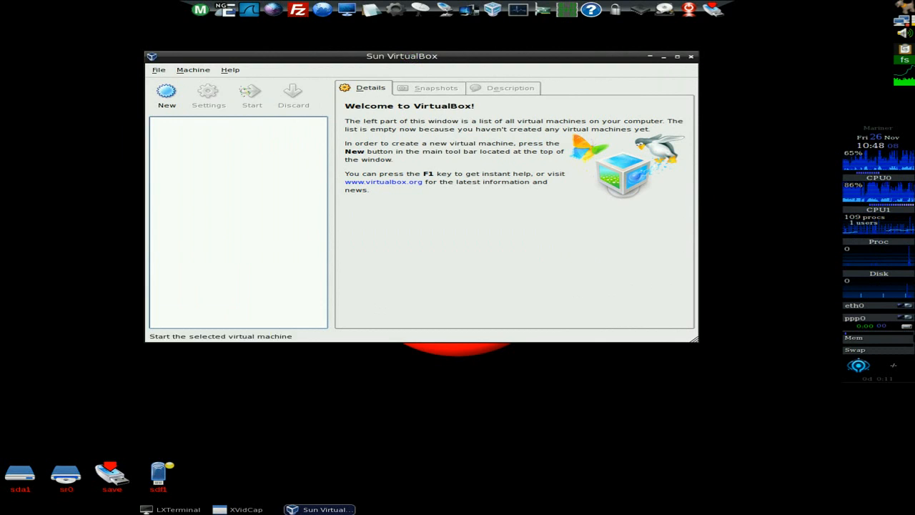
{"action": "left_click", "coordinate": [231, 68]}
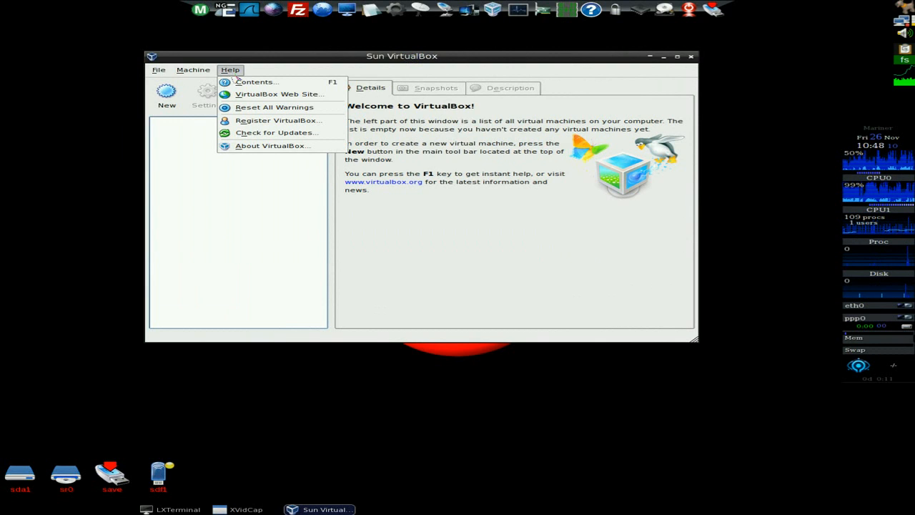
{"action": "mouse_move", "coordinate": [278, 120]}
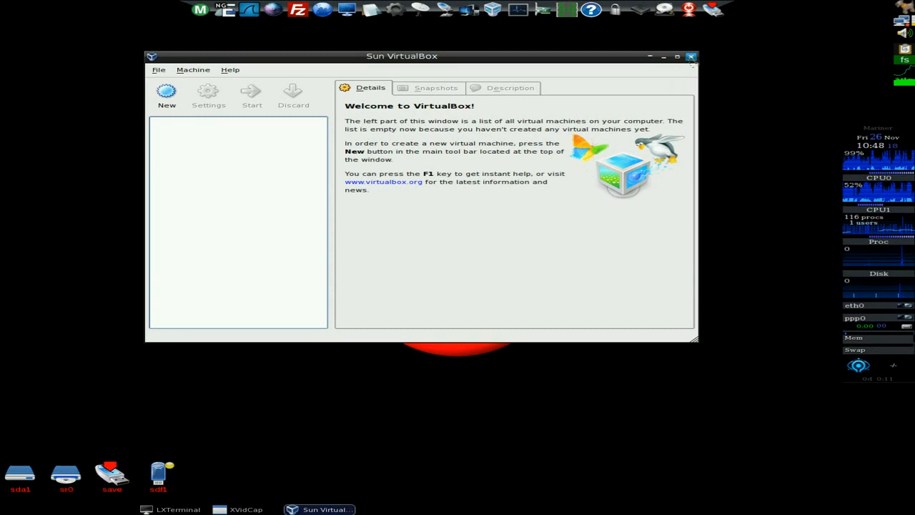
{"action": "left_click", "coordinate": [690, 57]}
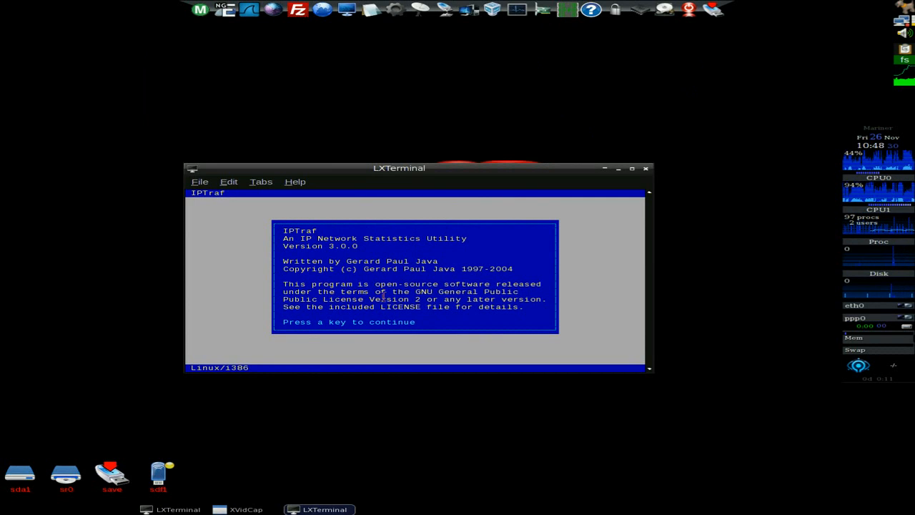
- Continue past IPTraf's intro and step down through its main menu of monitors and filters
{"action": "key", "text": "enter"}
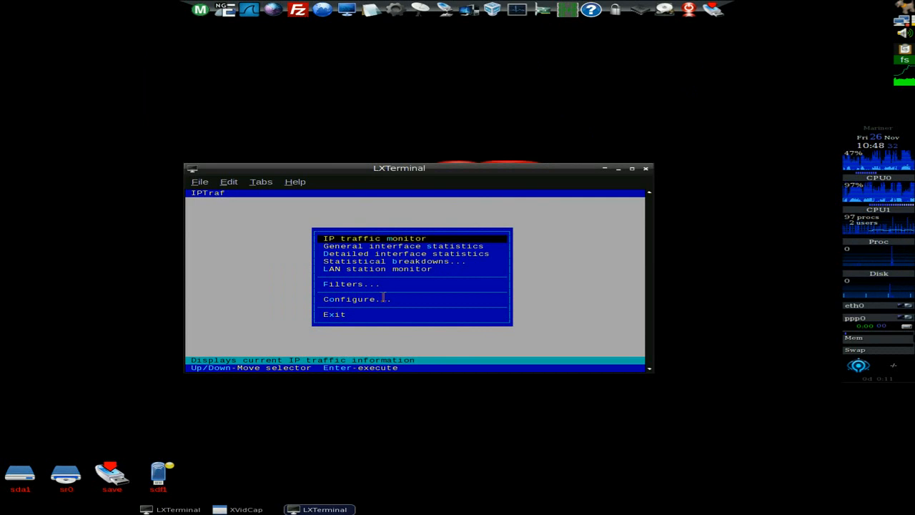
{"action": "key", "text": "Down"}
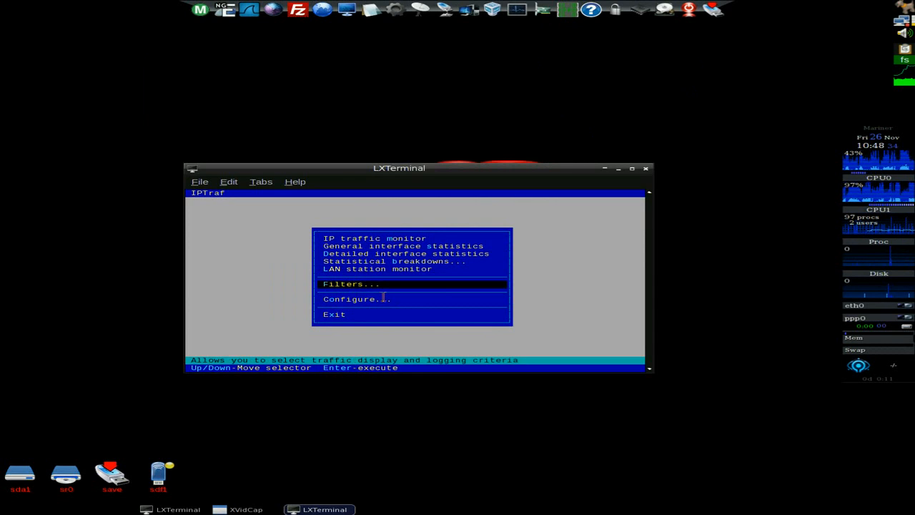
{"action": "key", "text": "Down"}
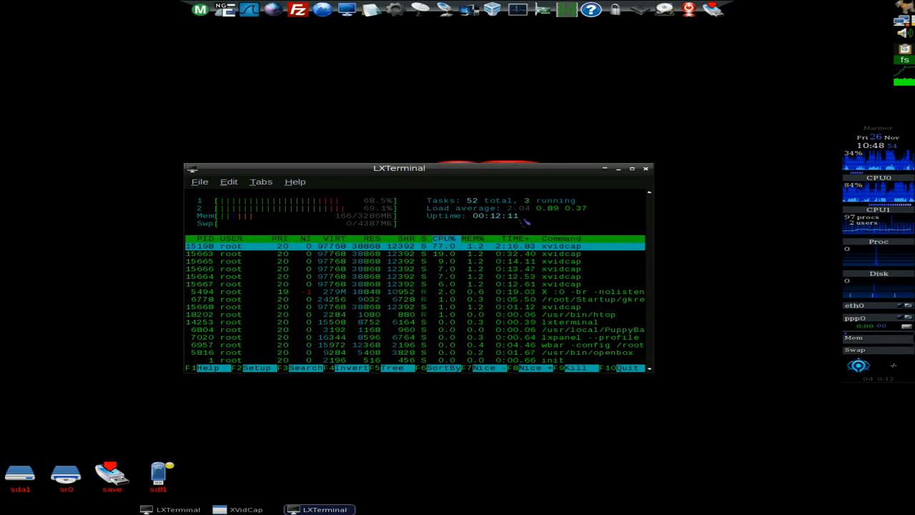
- Close the terminal showing htop's 52-task process list
{"action": "left_click", "coordinate": [647, 169]}
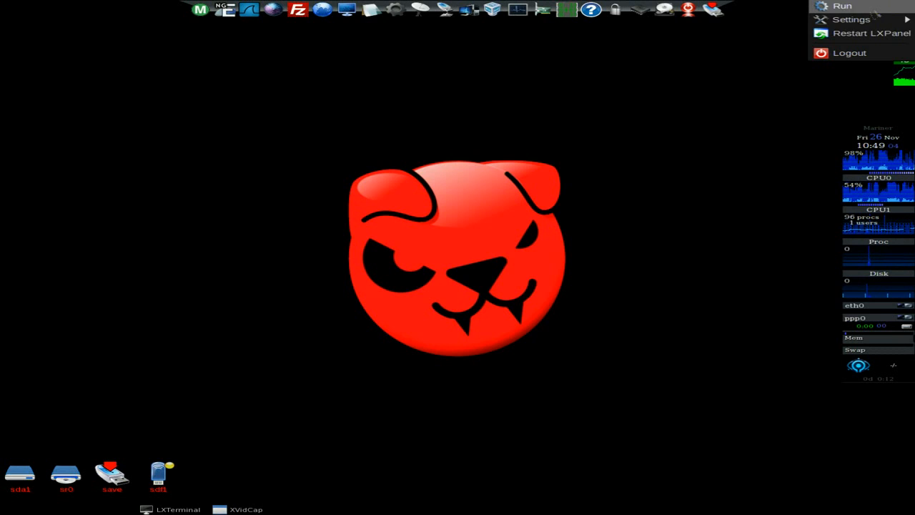
{"action": "mouse_move", "coordinate": [851, 20]}
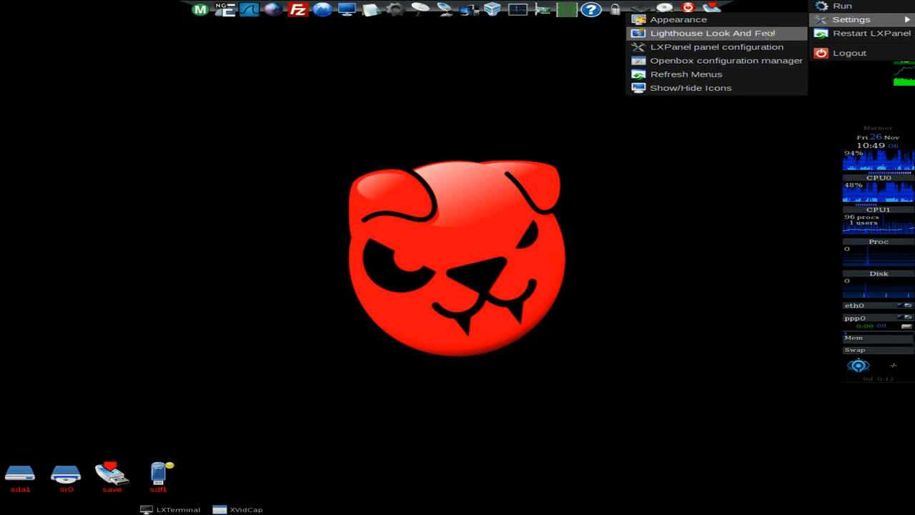
{"action": "mouse_move", "coordinate": [726, 60]}
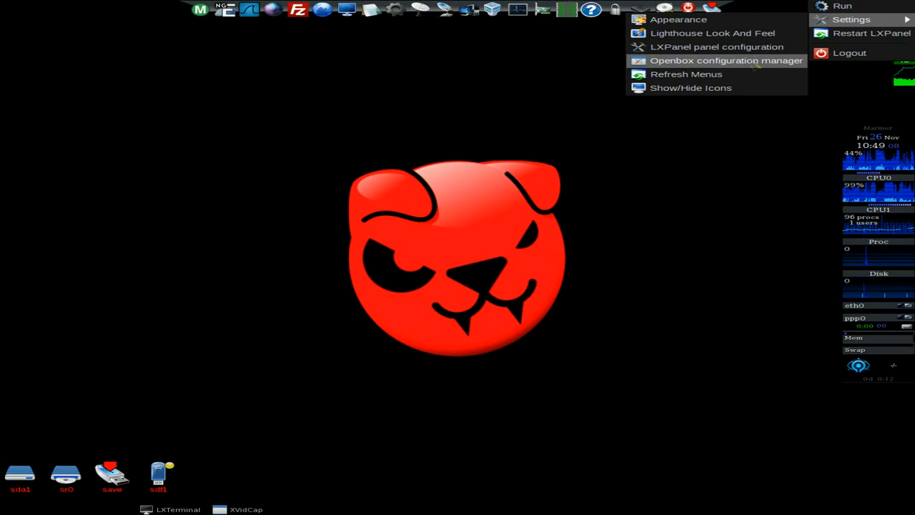
- Bring up the Lighthouse look-and-feel chooser with its font, theme and wallpaper options
{"action": "left_click", "coordinate": [712, 33]}
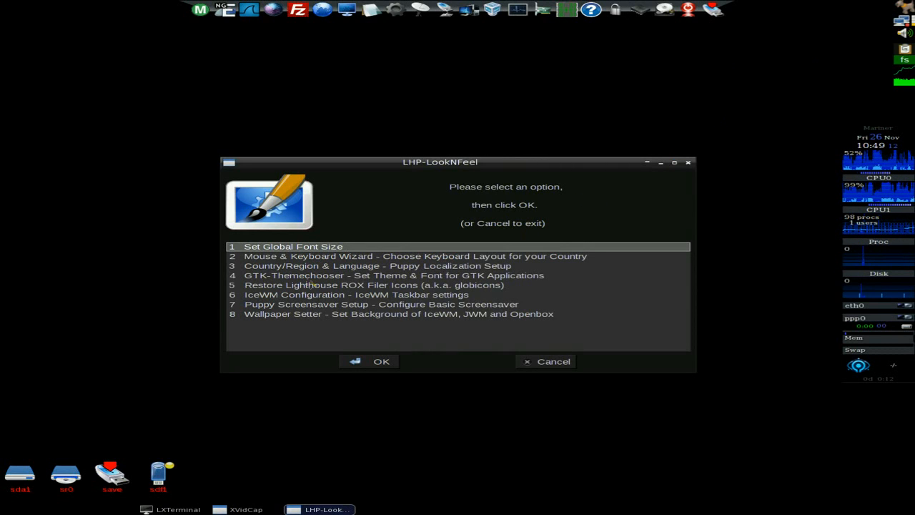
{"action": "mouse_move", "coordinate": [320, 320]}
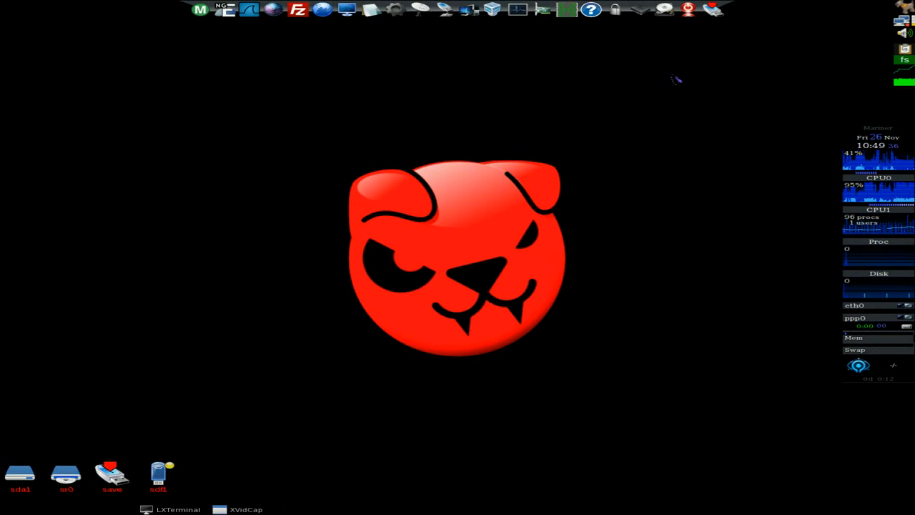
{"action": "mouse_move", "coordinate": [406, 63]}
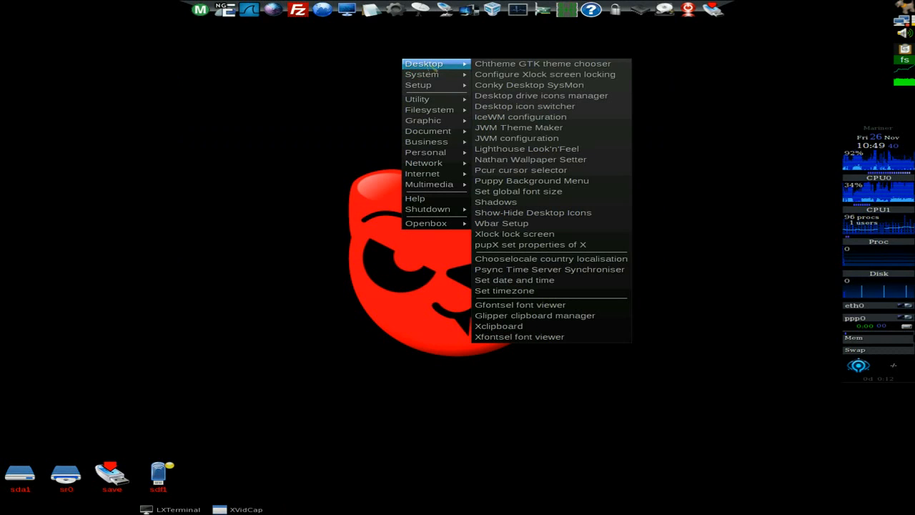
{"action": "mouse_move", "coordinate": [523, 106]}
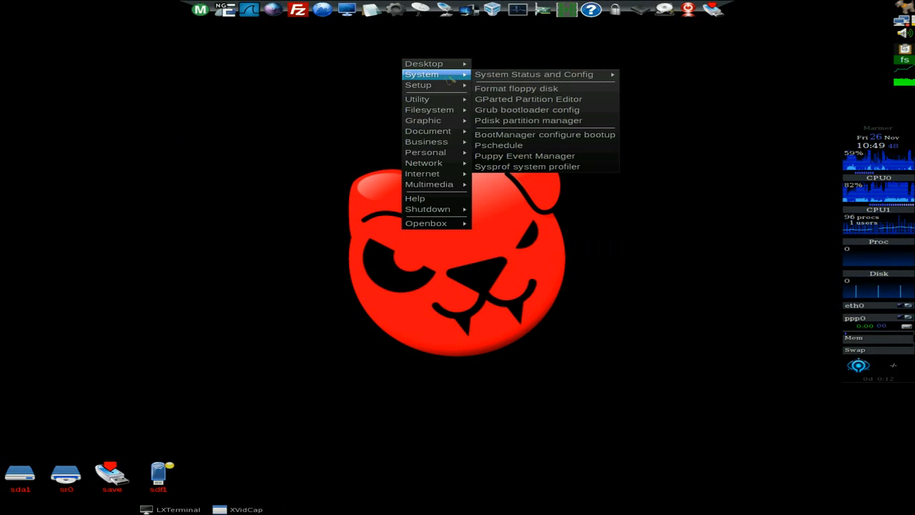
{"action": "mouse_move", "coordinate": [532, 75]}
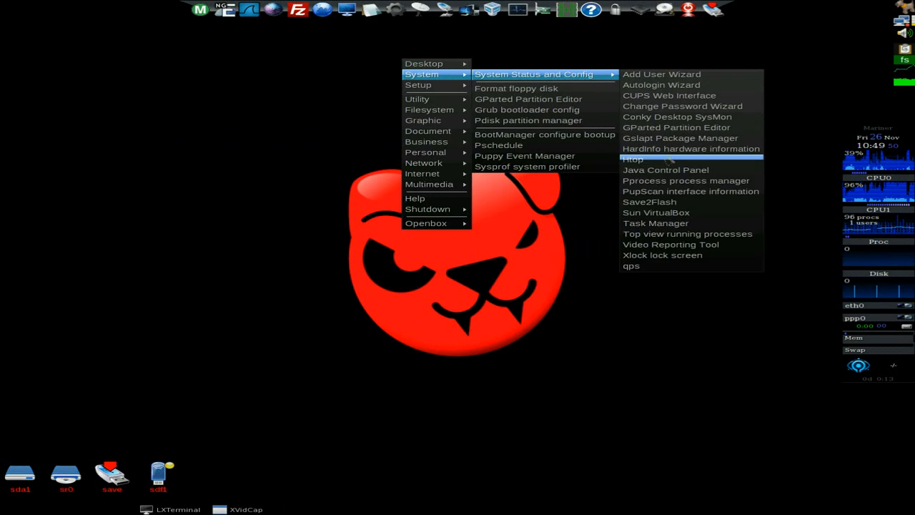
{"action": "mouse_move", "coordinate": [516, 89]}
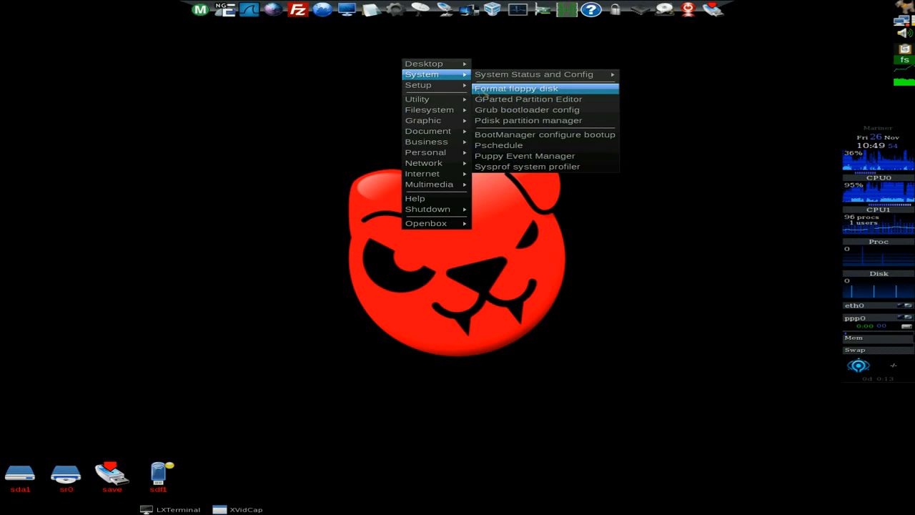
{"action": "mouse_move", "coordinate": [418, 84]}
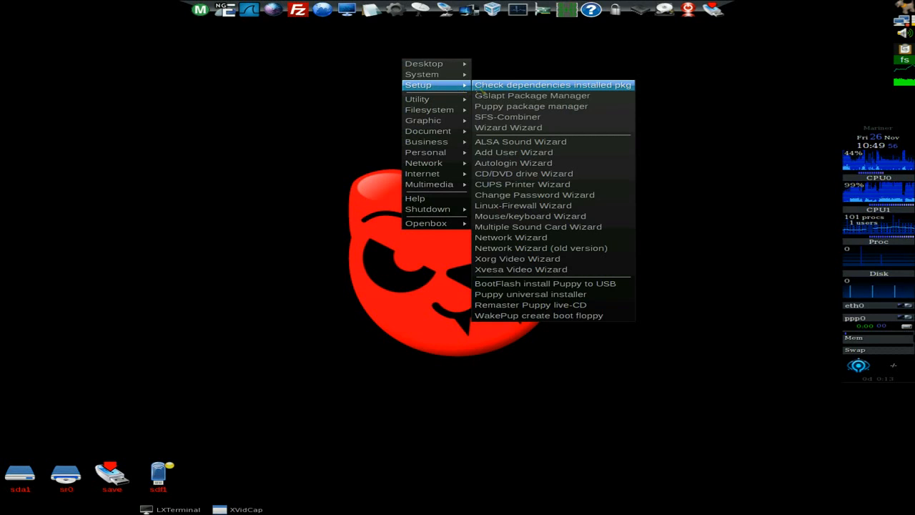
{"action": "mouse_move", "coordinate": [532, 95]}
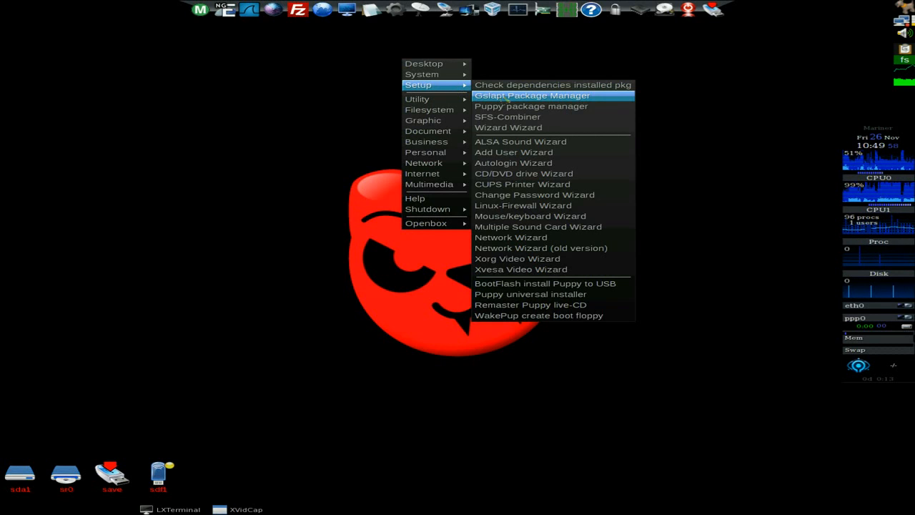
{"action": "mouse_move", "coordinate": [532, 105]}
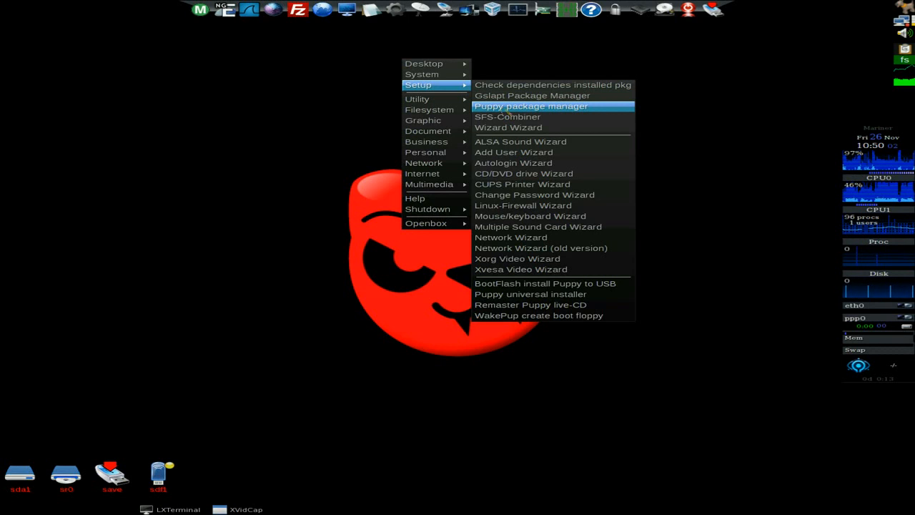
{"action": "mouse_move", "coordinate": [509, 142]}
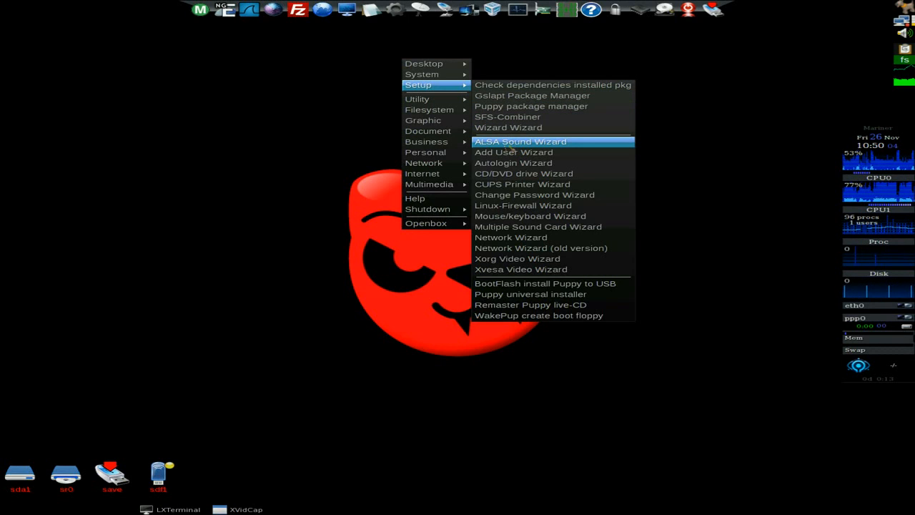
{"action": "mouse_move", "coordinate": [524, 173]}
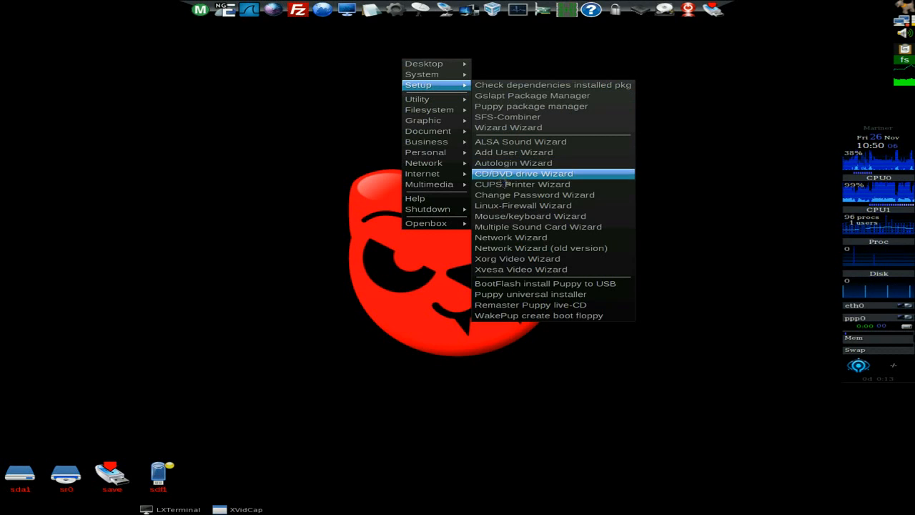
{"action": "mouse_move", "coordinate": [522, 206]}
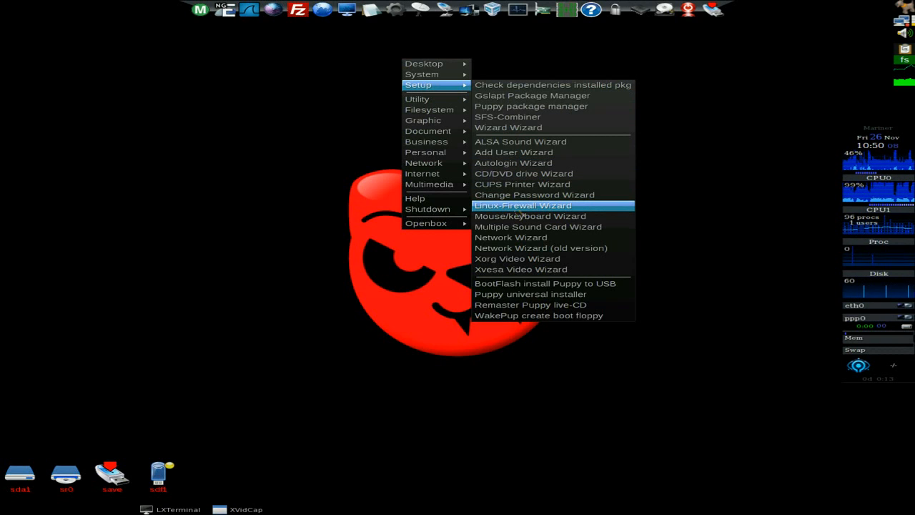
{"action": "mouse_move", "coordinate": [520, 216]}
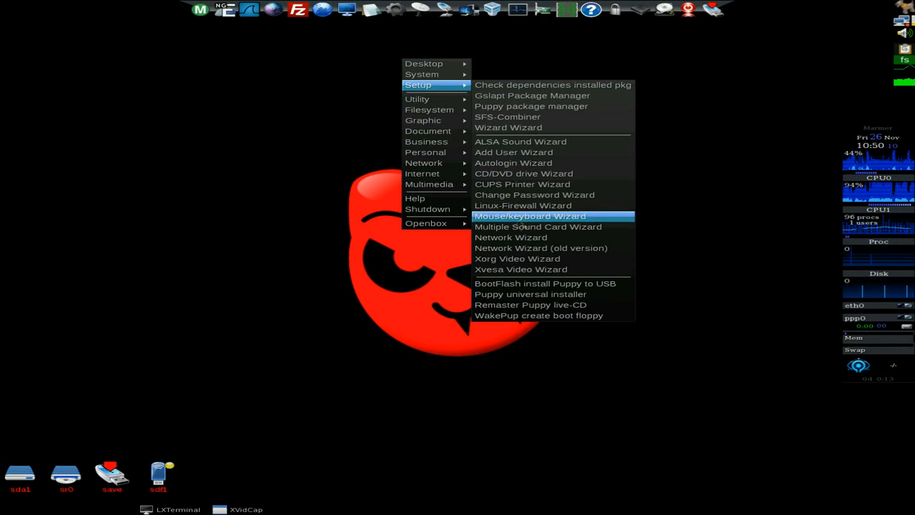
{"action": "mouse_move", "coordinate": [539, 316]}
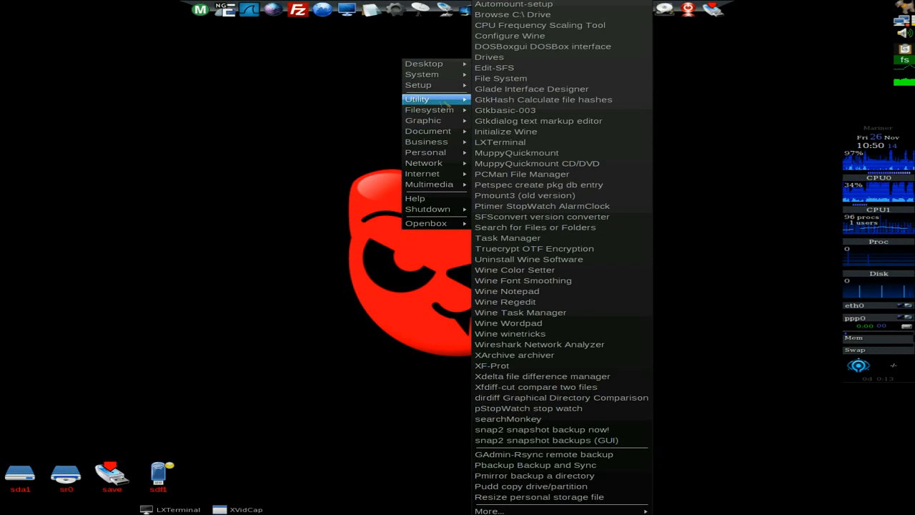
{"action": "mouse_move", "coordinate": [543, 100]}
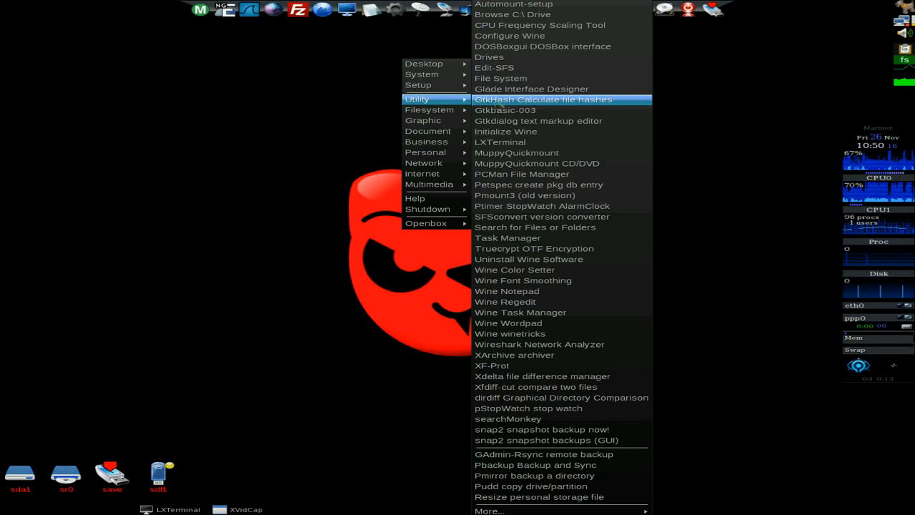
{"action": "mouse_move", "coordinate": [512, 15]}
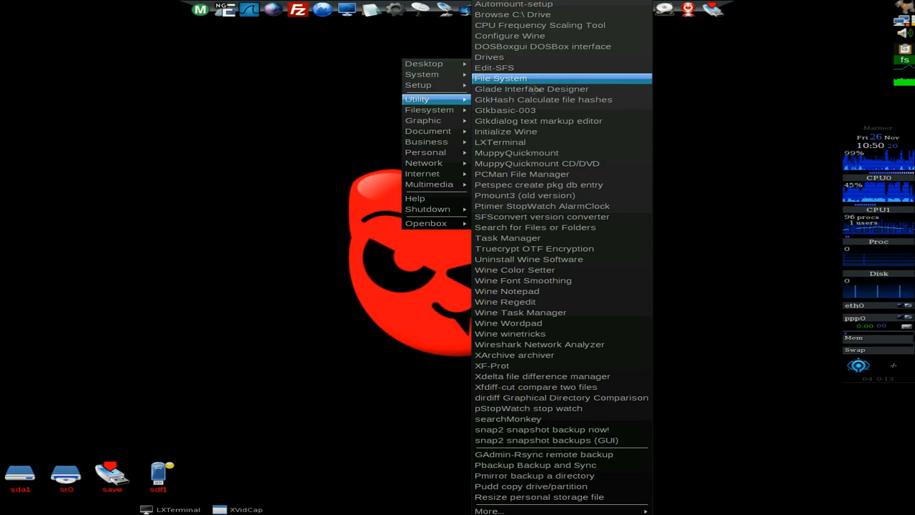
{"action": "mouse_move", "coordinate": [516, 152]}
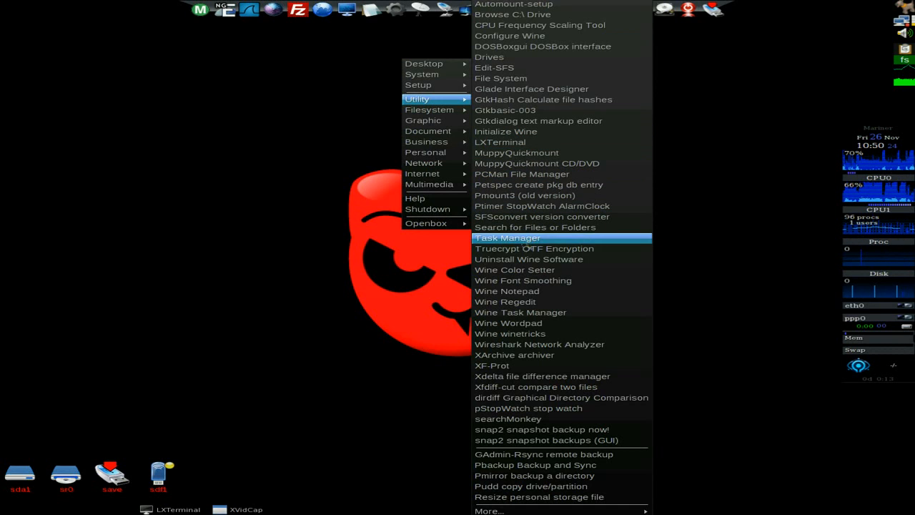
{"action": "mouse_move", "coordinate": [528, 259]}
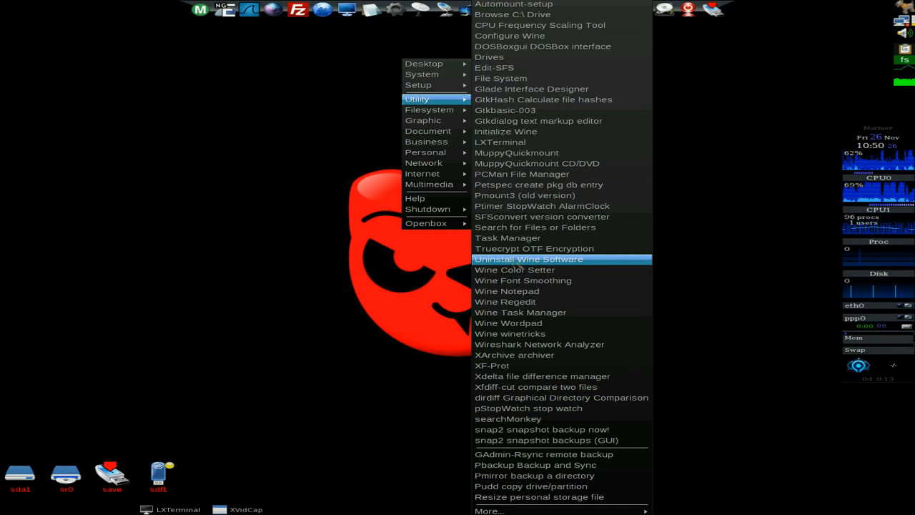
{"action": "mouse_move", "coordinate": [520, 312]}
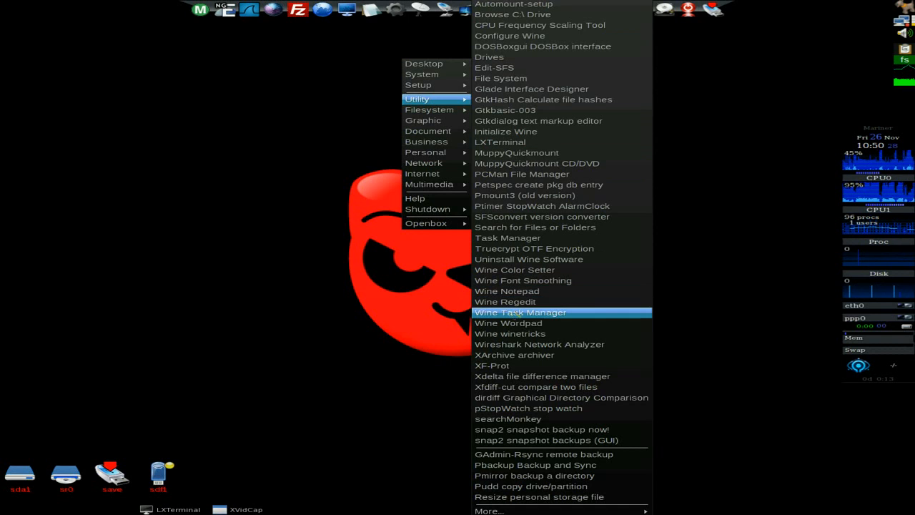
{"action": "mouse_move", "coordinate": [541, 376]}
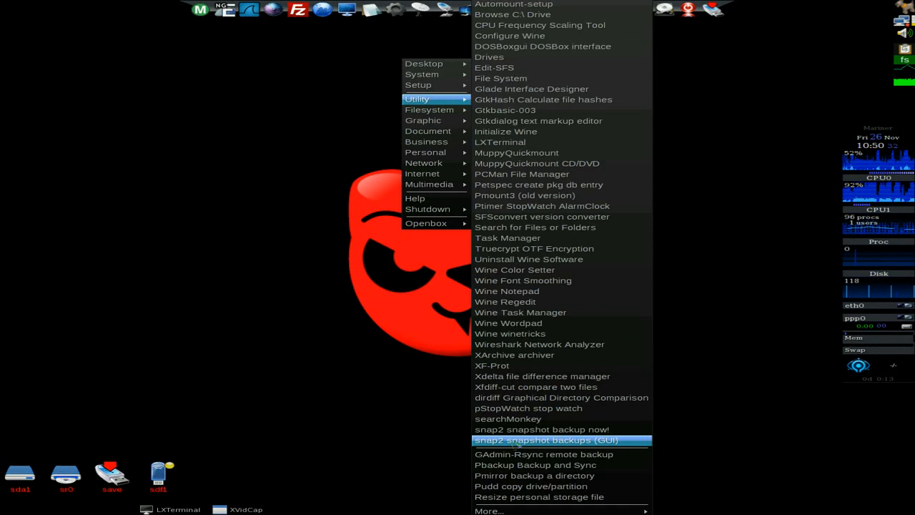
{"action": "left_click", "coordinate": [542, 440]}
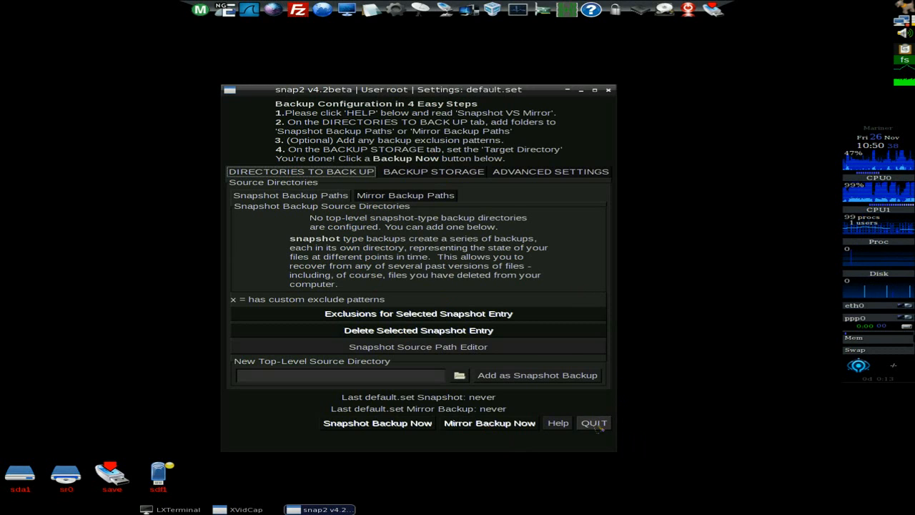
{"action": "left_click", "coordinate": [595, 423]}
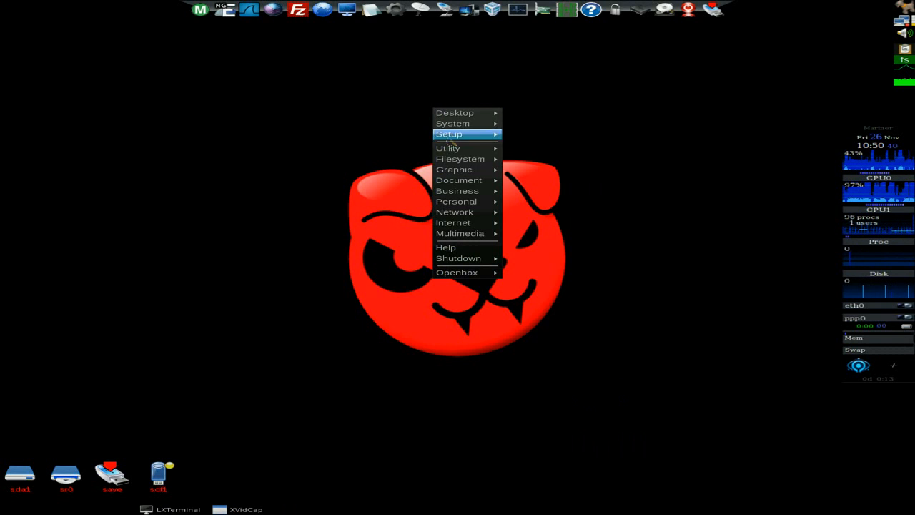
{"action": "mouse_move", "coordinate": [461, 158]}
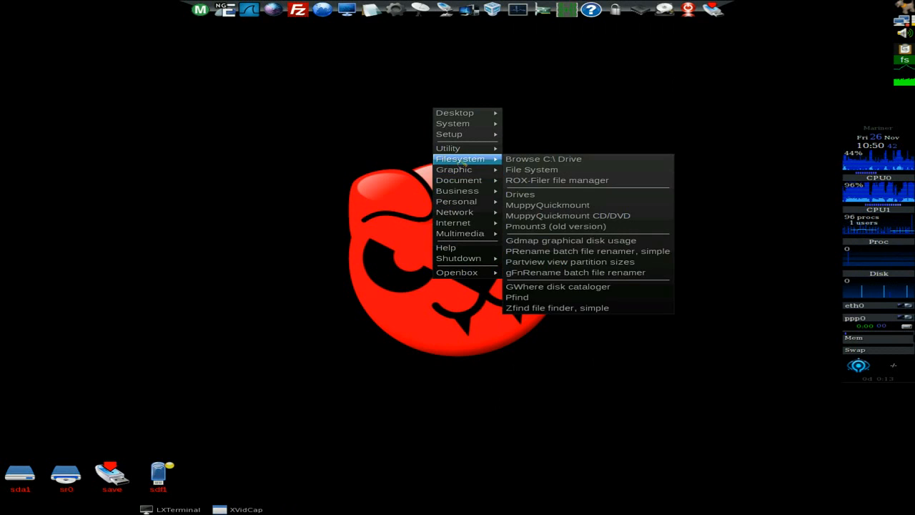
{"action": "mouse_move", "coordinate": [457, 191]}
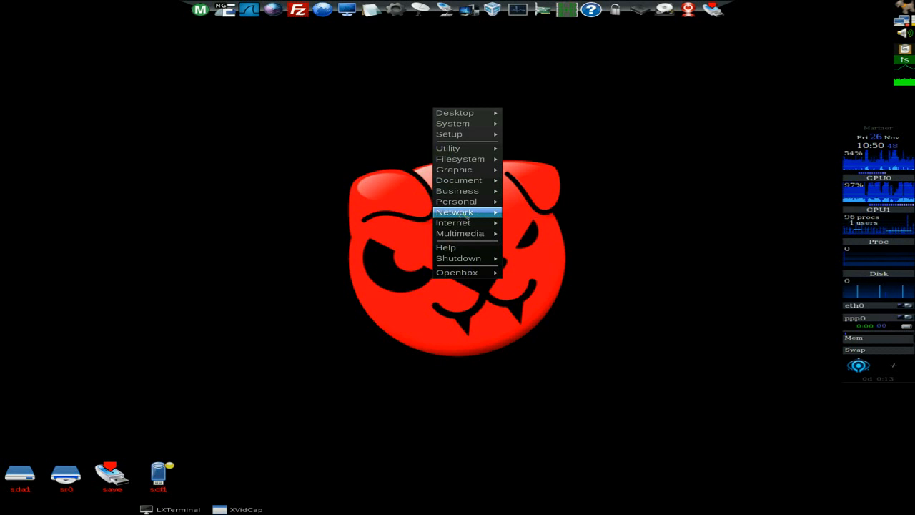
{"action": "mouse_move", "coordinate": [455, 212]}
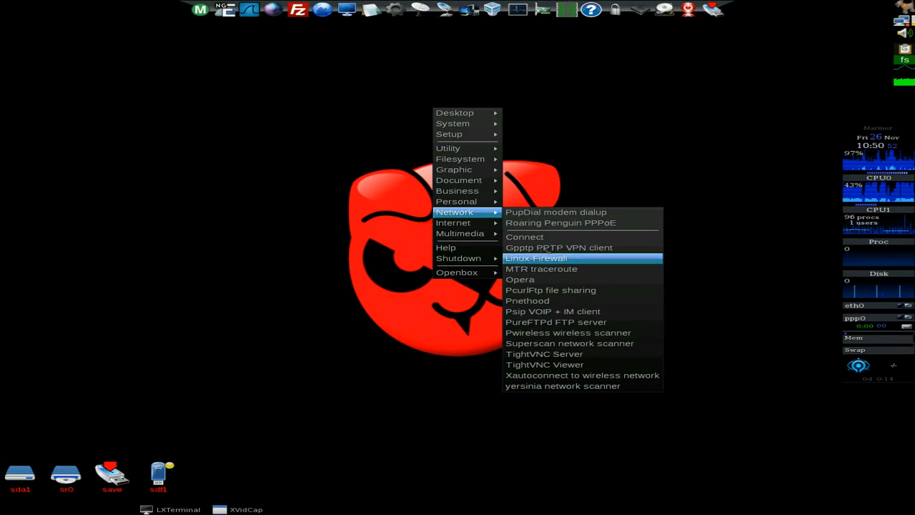
{"action": "mouse_move", "coordinate": [452, 223]}
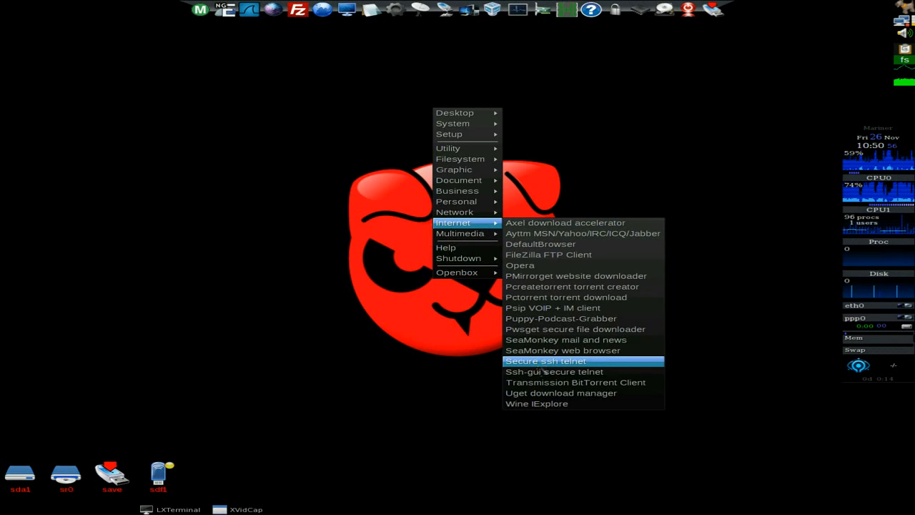
{"action": "mouse_move", "coordinate": [460, 233]}
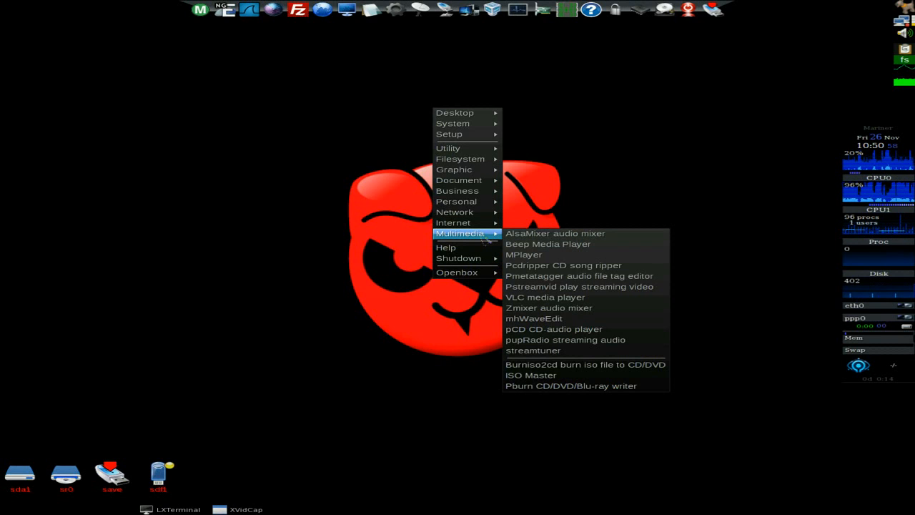
{"action": "mouse_move", "coordinate": [579, 286]}
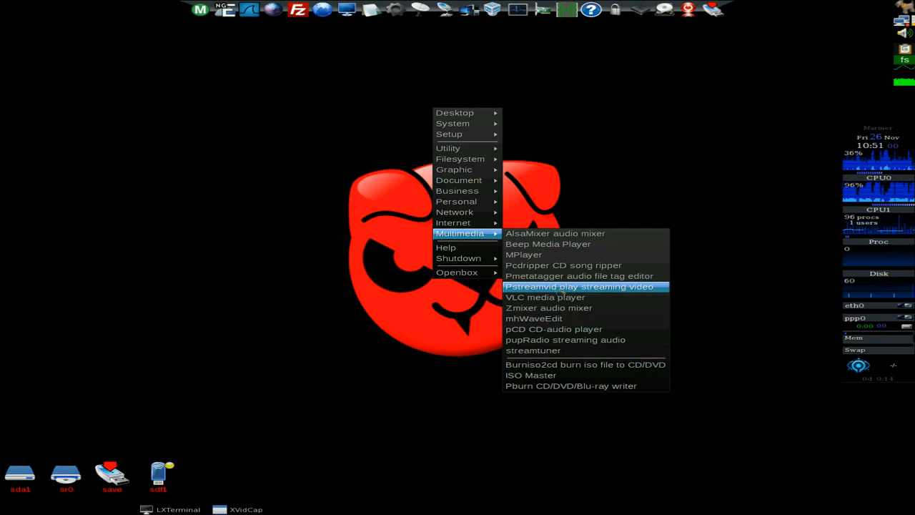
{"action": "mouse_move", "coordinate": [579, 276]}
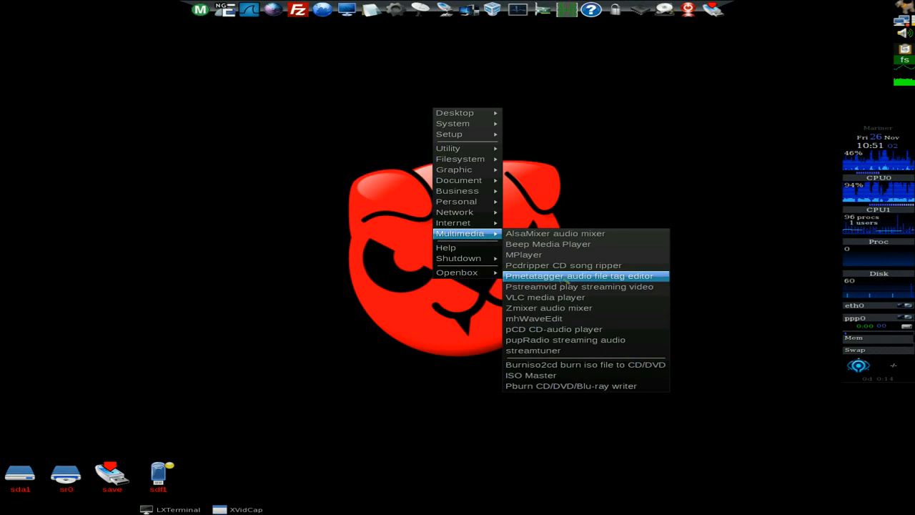
{"action": "mouse_move", "coordinate": [459, 257]}
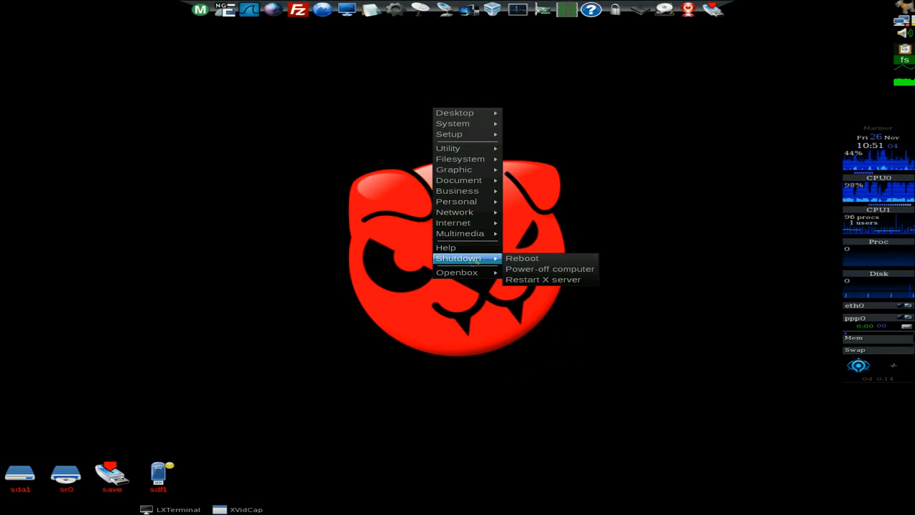
{"action": "mouse_move", "coordinate": [529, 260]}
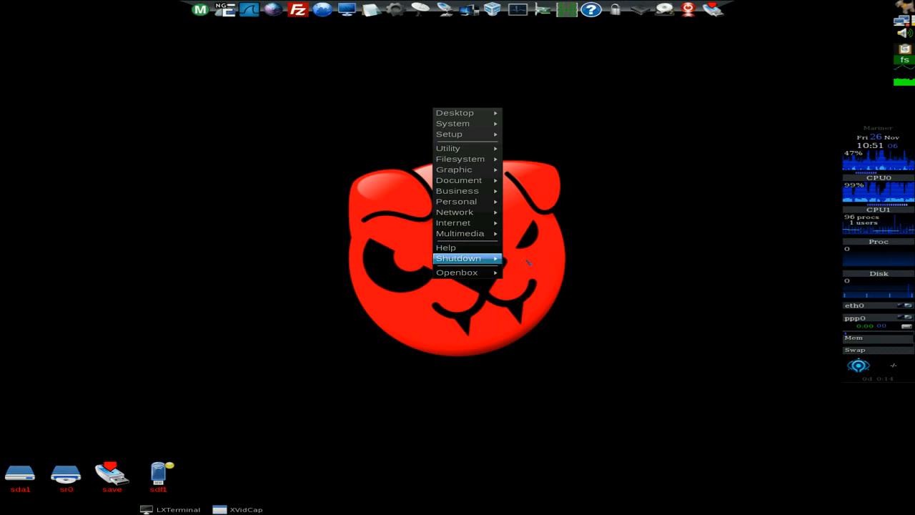